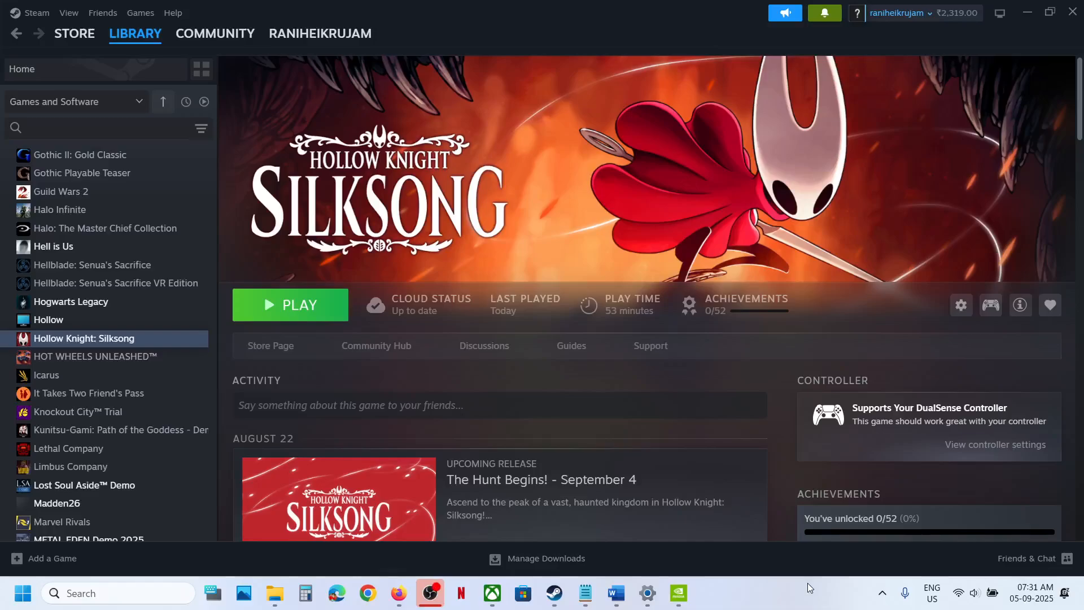
{"action": "mouse_move", "coordinate": [702, 228]}
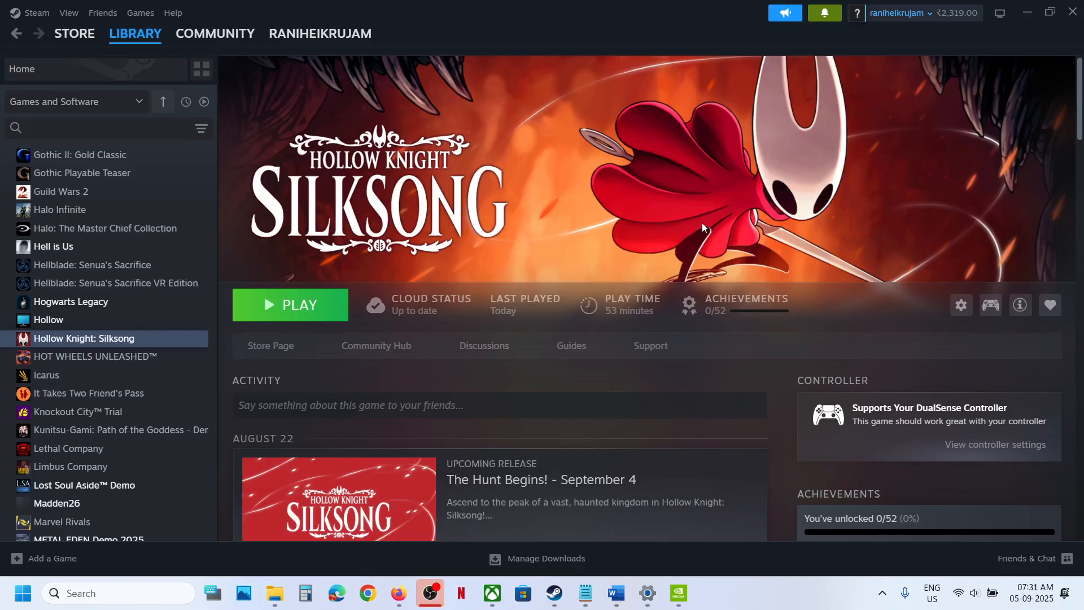
{"action": "mouse_move", "coordinate": [593, 218]}
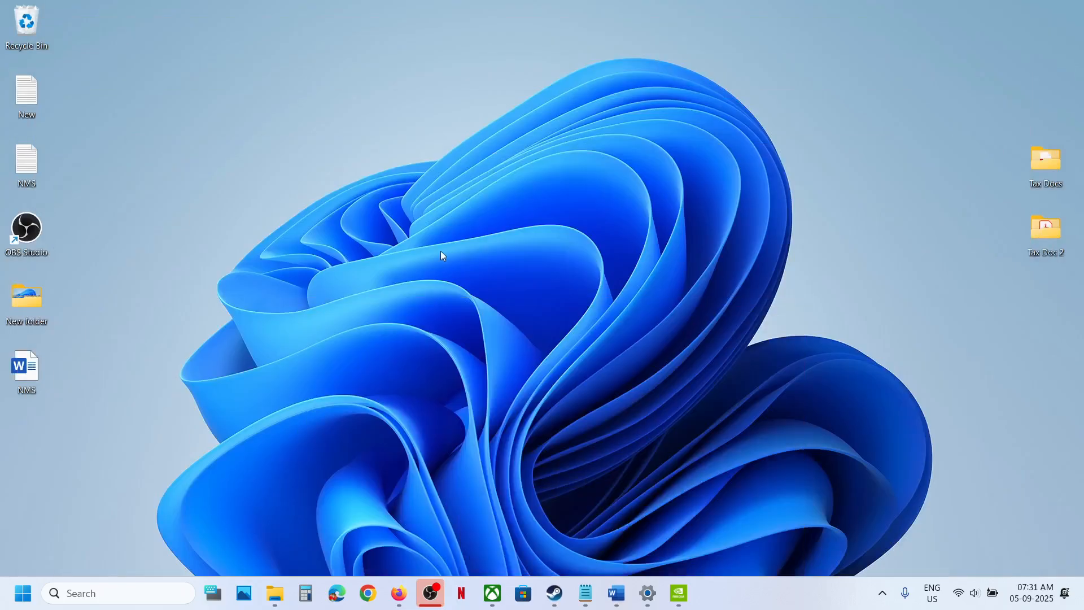
Launch the NVIDIA Control Panel from the desktop context menu
{"action": "right_click", "coordinate": [443, 256]}
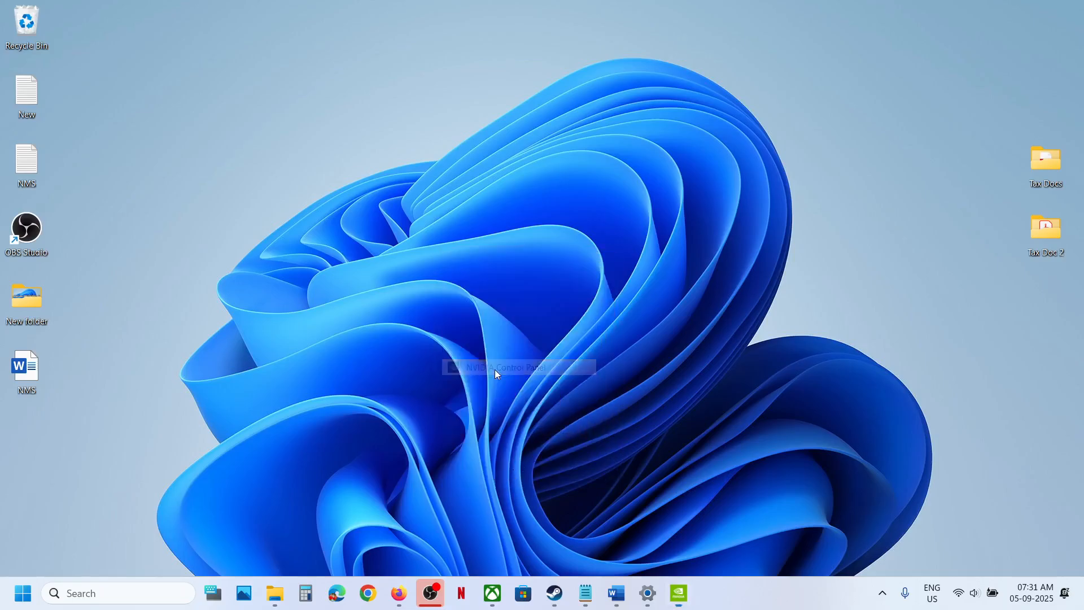
{"action": "left_click", "coordinate": [677, 593]}
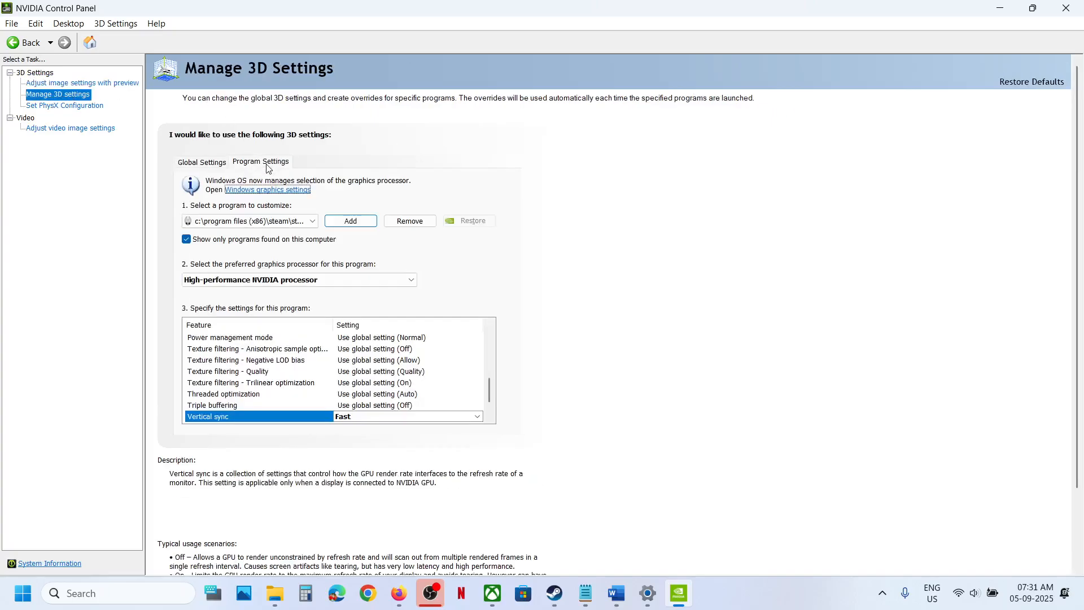
{"action": "left_click", "coordinate": [350, 221]}
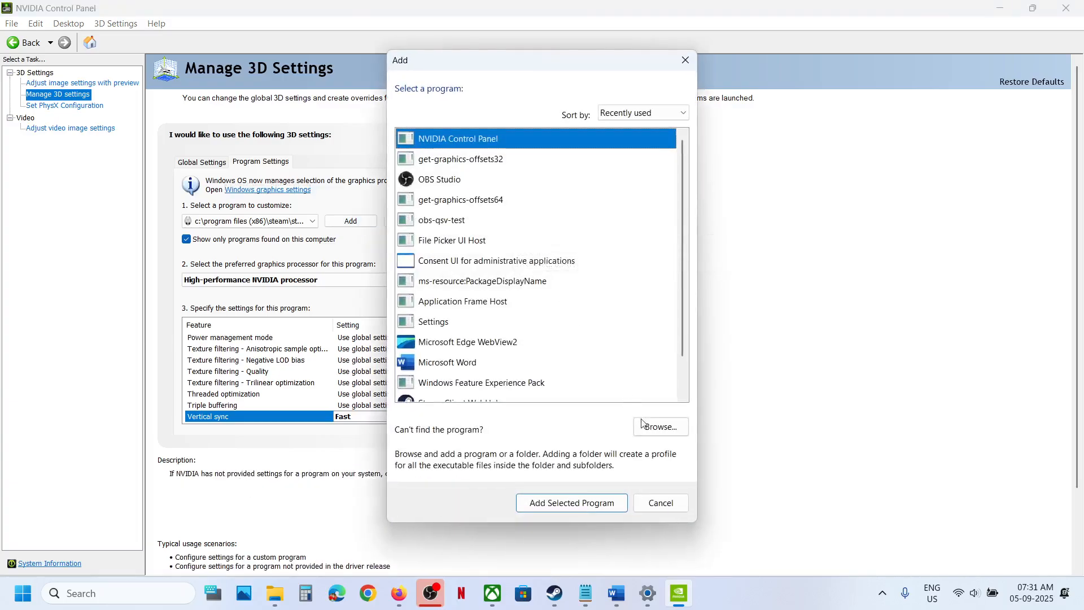
{"action": "left_click", "coordinate": [659, 426]}
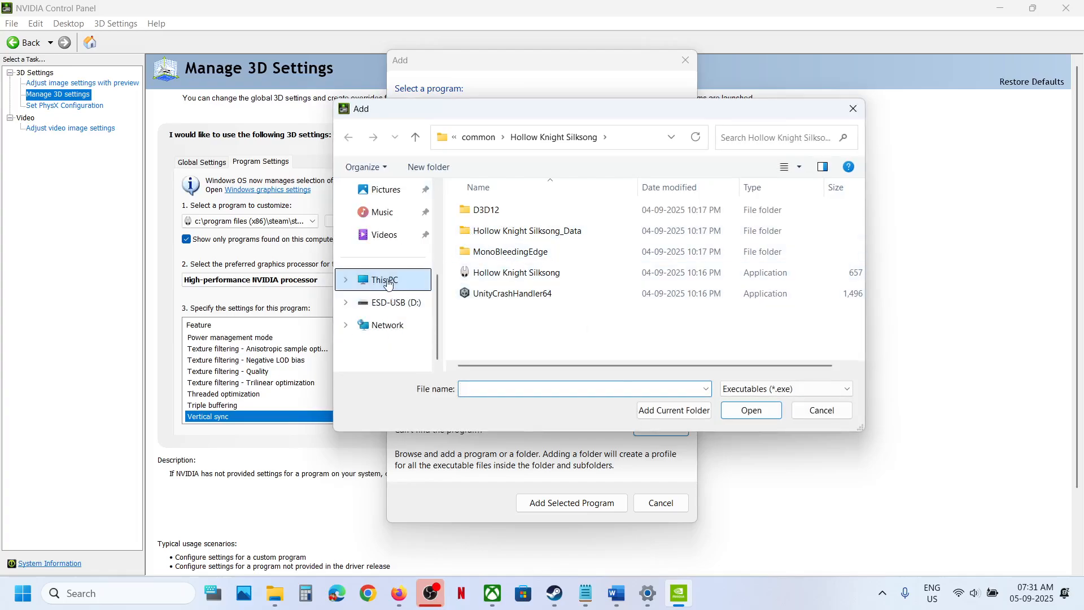
{"action": "left_click", "coordinate": [385, 280]}
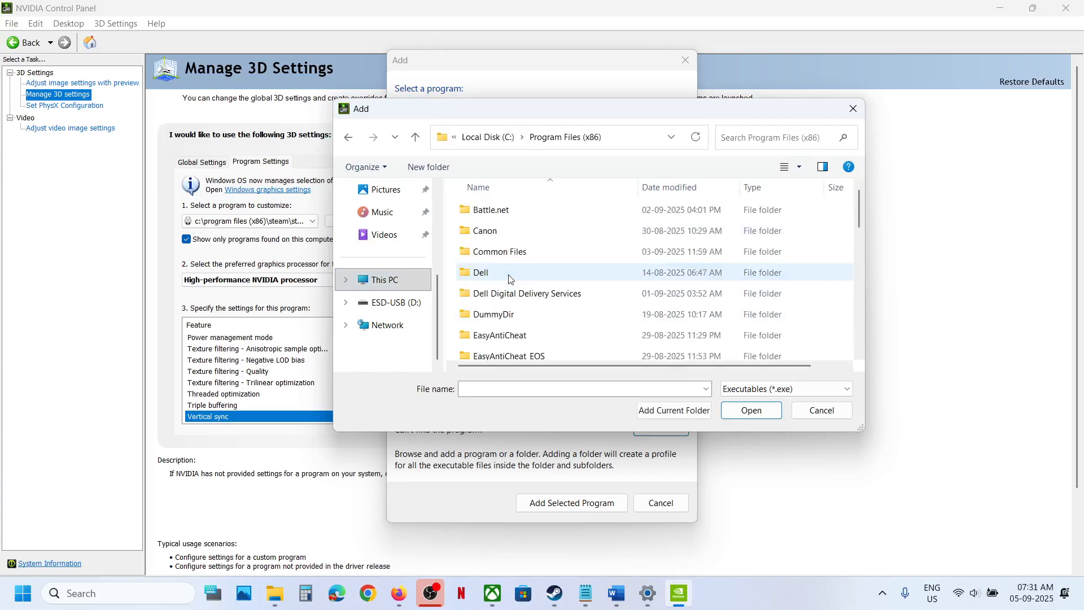
{"action": "scroll", "scroll_direction": "down", "scroll_amount": 3}
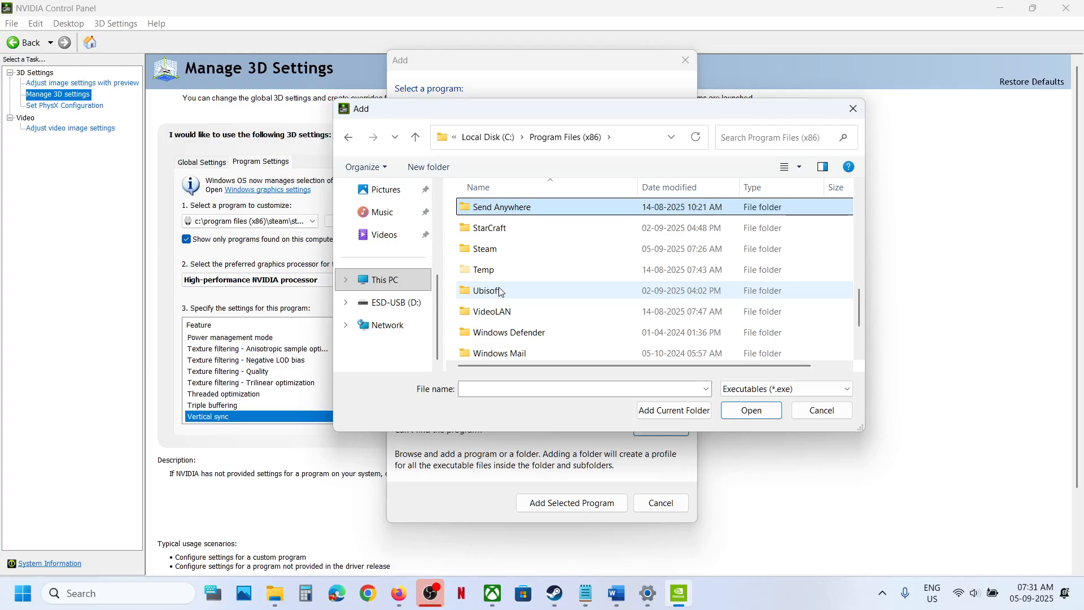
{"action": "left_click", "coordinate": [484, 249]}
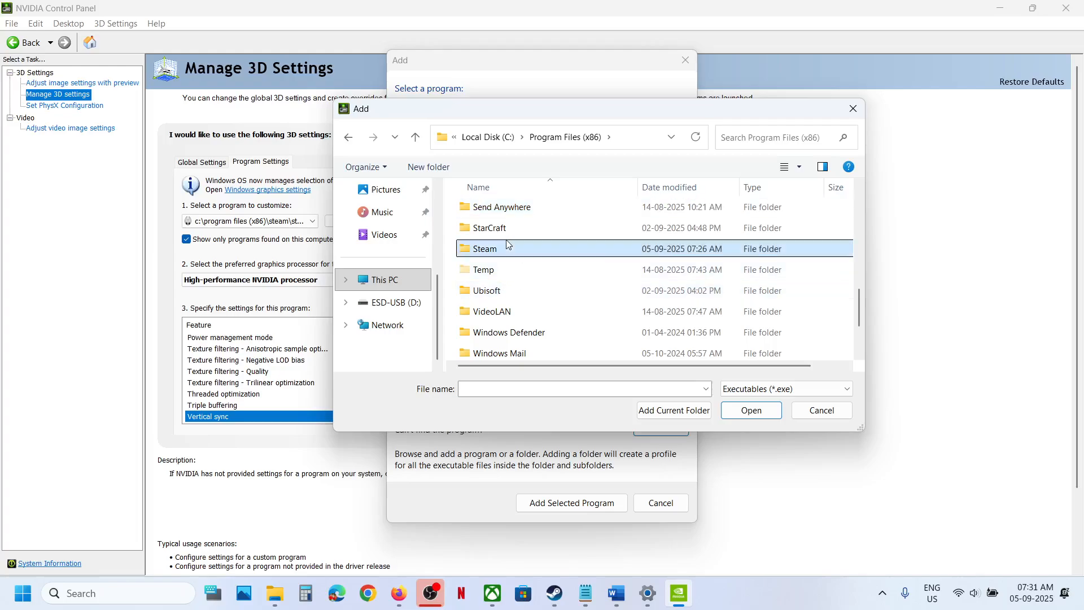
{"action": "double_click", "coordinate": [487, 248]}
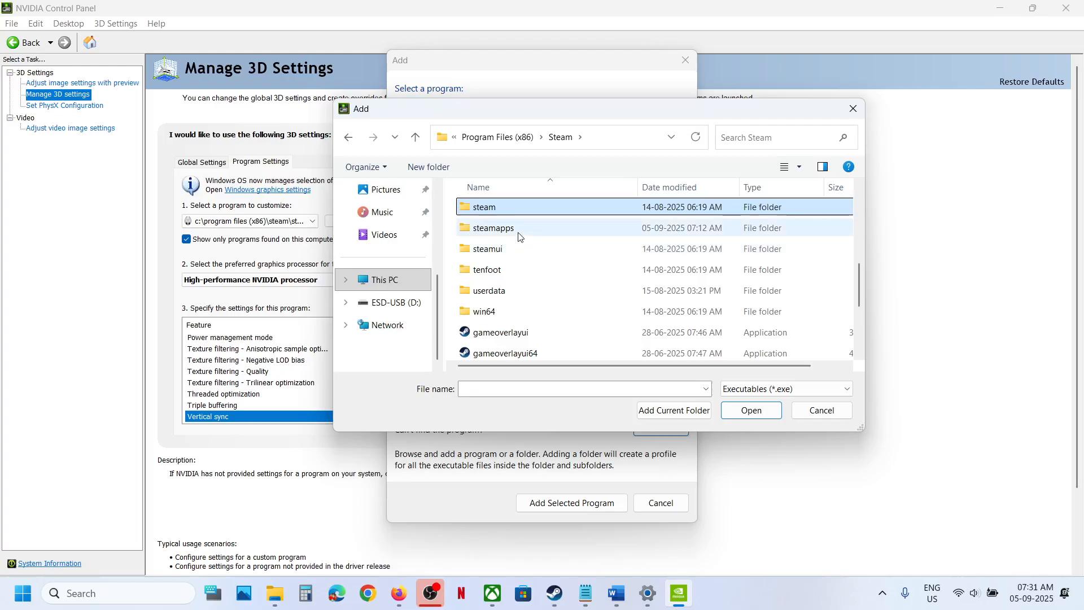
{"action": "double_click", "coordinate": [495, 228]}
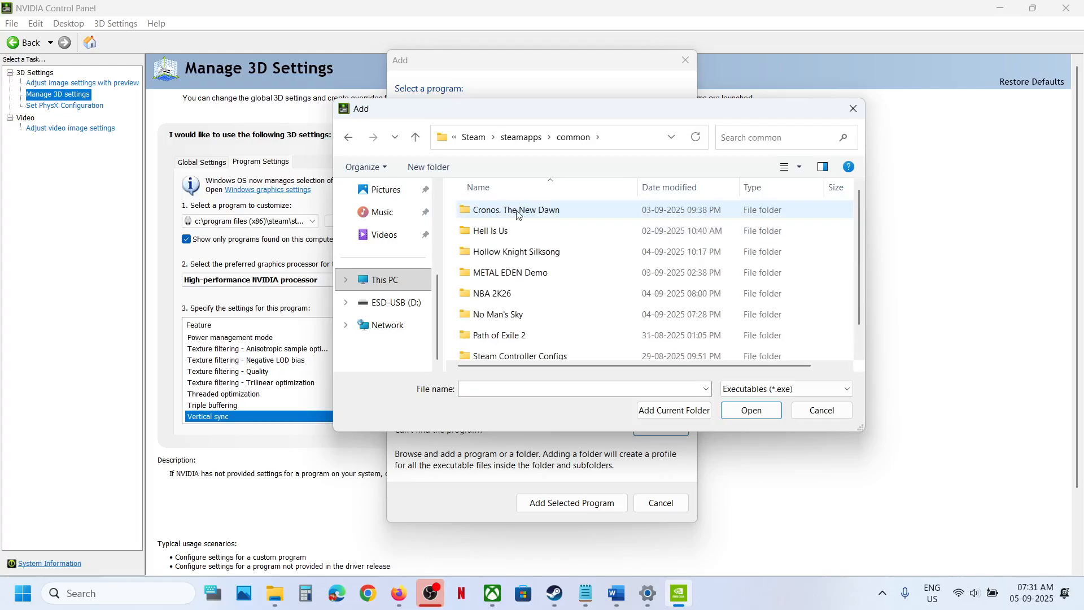
{"action": "double_click", "coordinate": [515, 251]}
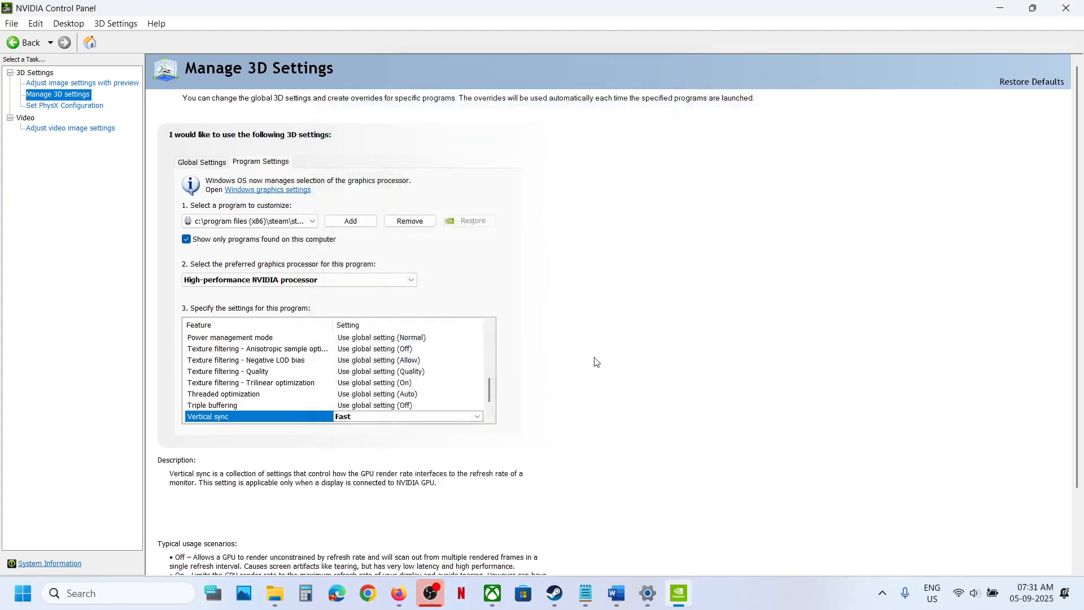
Select the High-performance NVIDIA processor and set Vertical sync to 'Use the 3D application setting'
{"action": "left_click", "coordinate": [298, 279]}
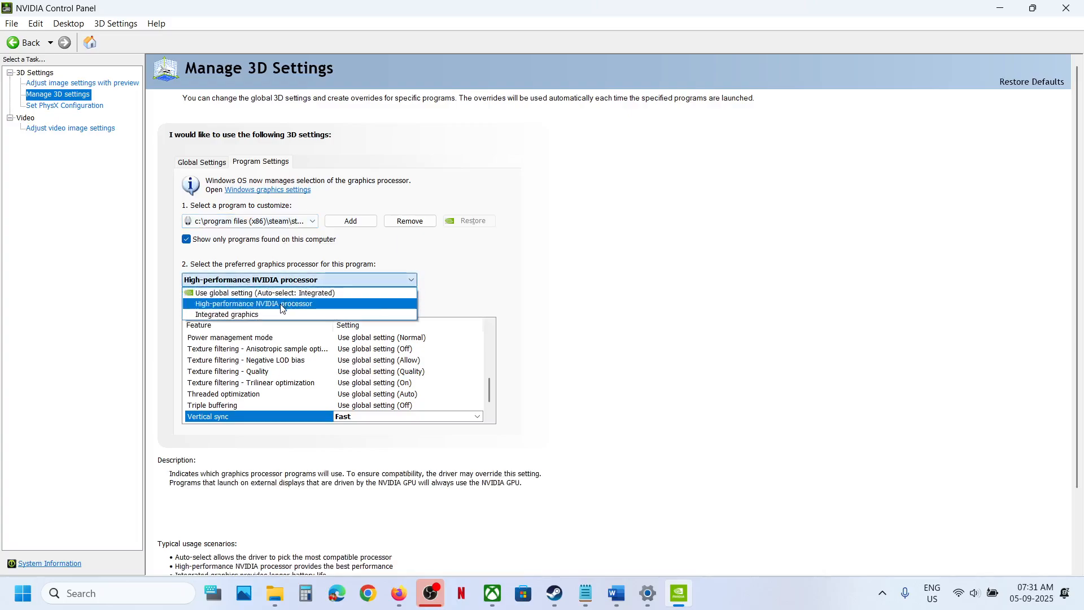
{"action": "left_click", "coordinate": [253, 304]}
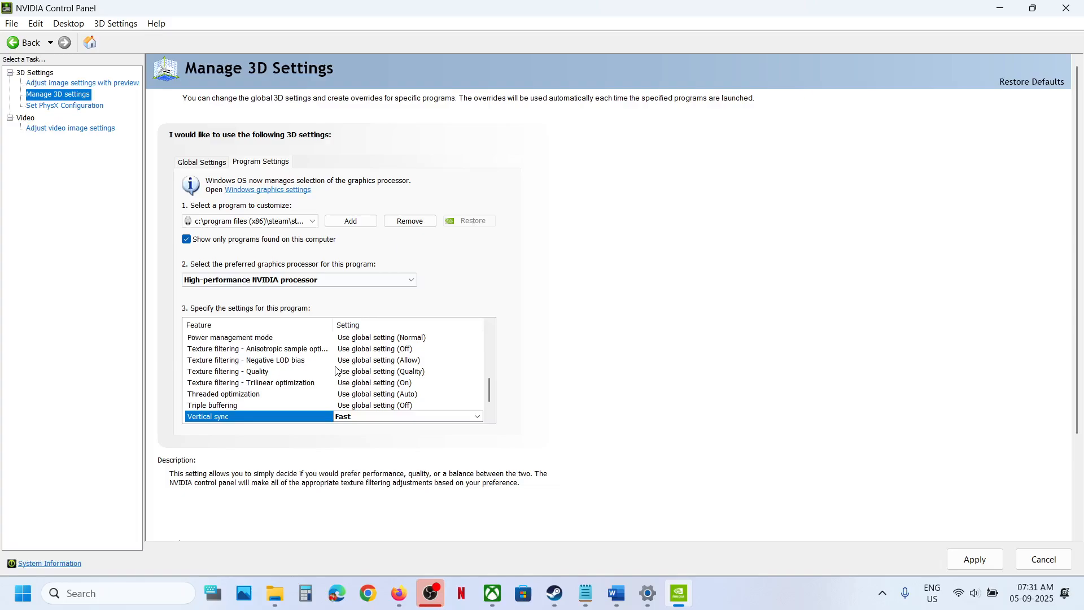
{"action": "scroll", "scroll_direction": "down", "scroll_amount": 3}
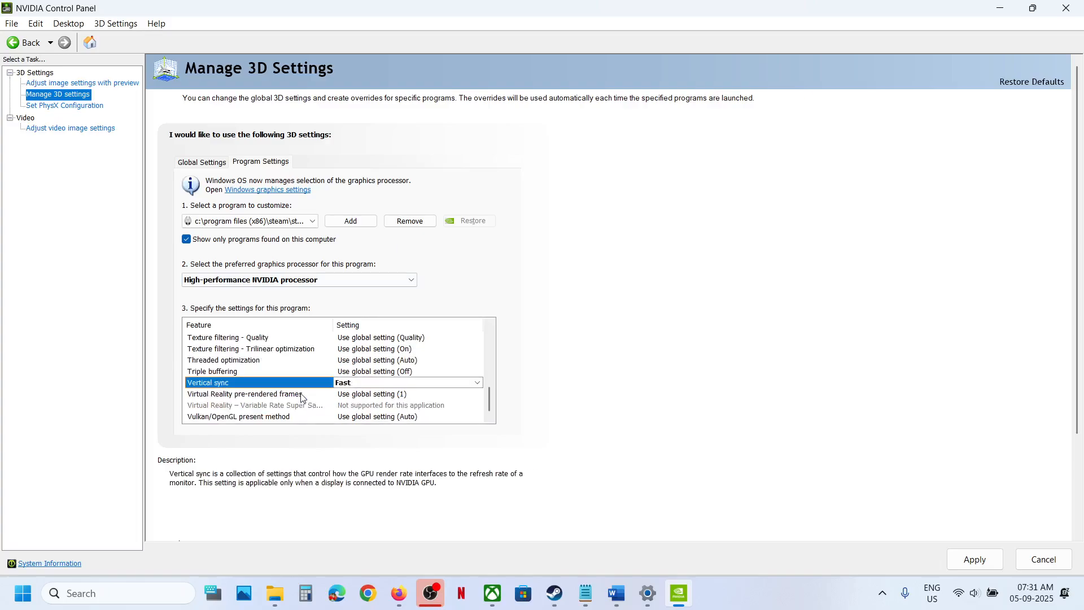
{"action": "left_click", "coordinate": [475, 382]}
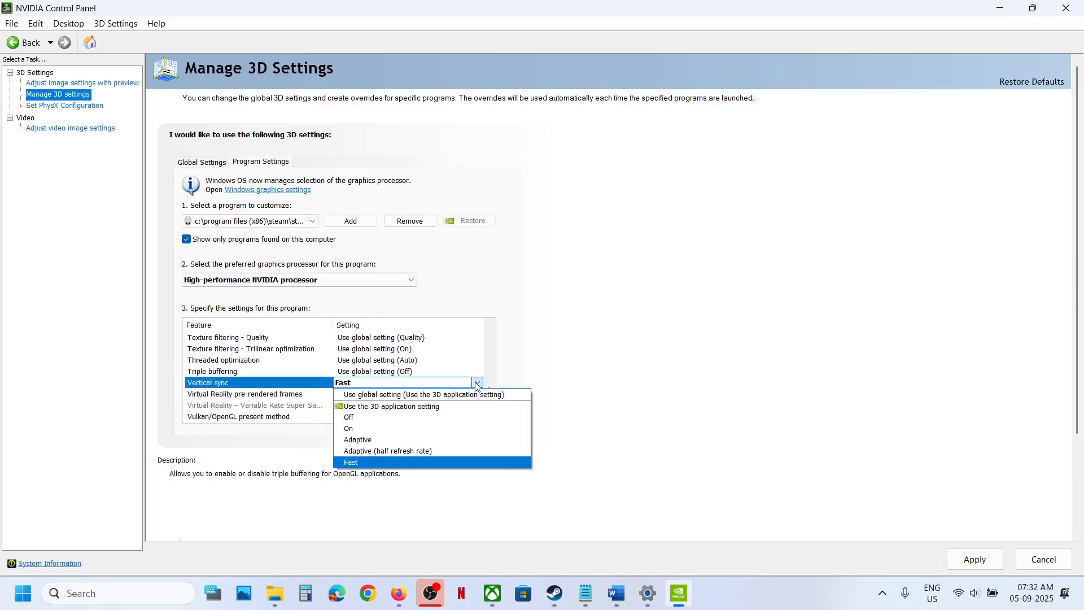
{"action": "mouse_move", "coordinate": [416, 406]}
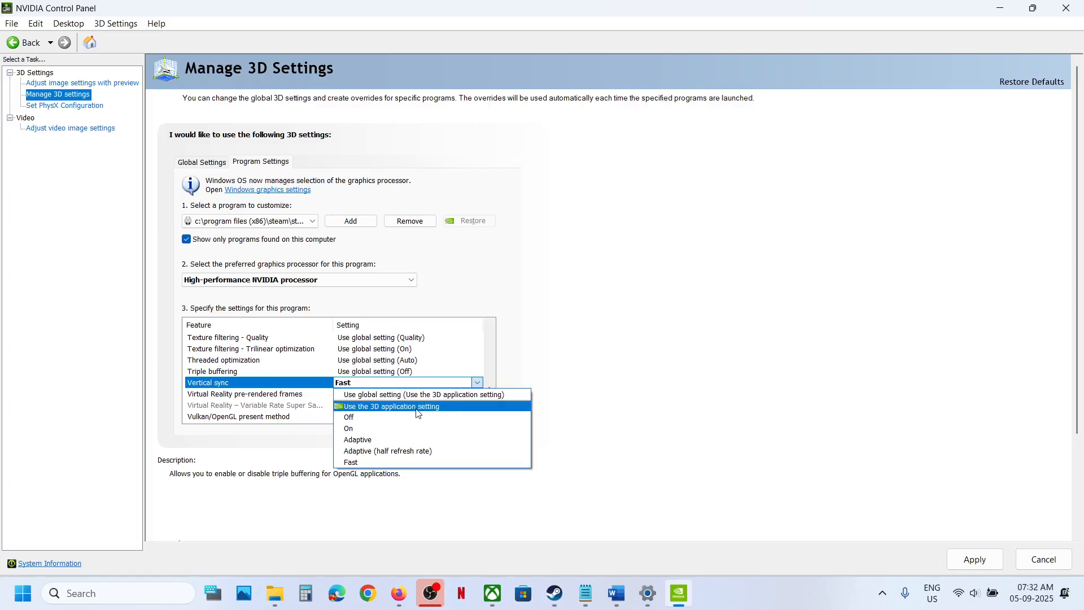
{"action": "left_click", "coordinate": [387, 406]}
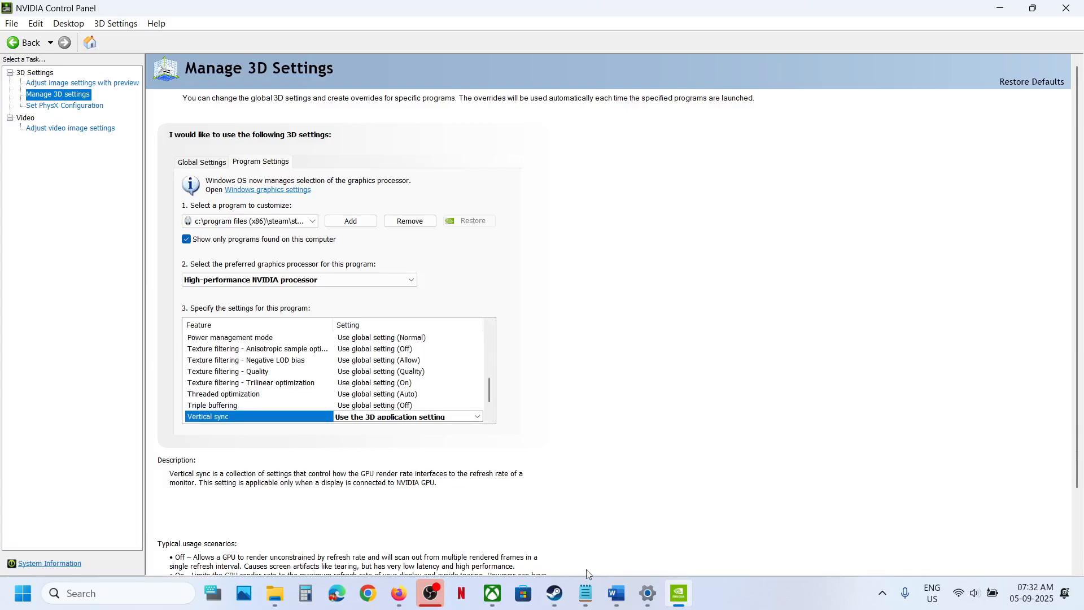
Change Vertical sync to On, then return to the Silksong Steam library page
{"action": "left_click", "coordinate": [553, 592]}
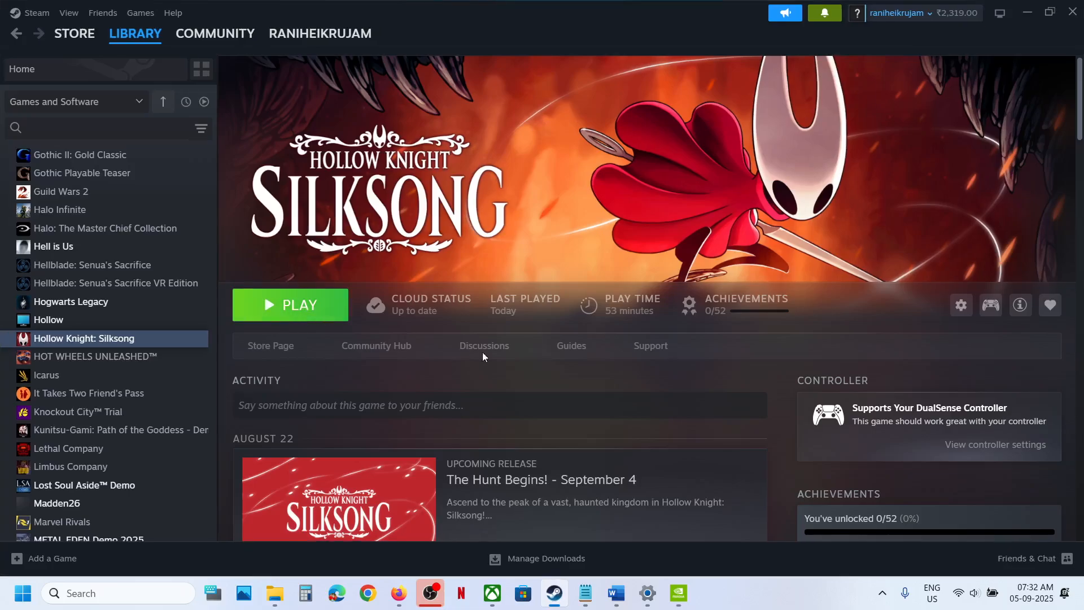
{"action": "mouse_move", "coordinate": [647, 549]}
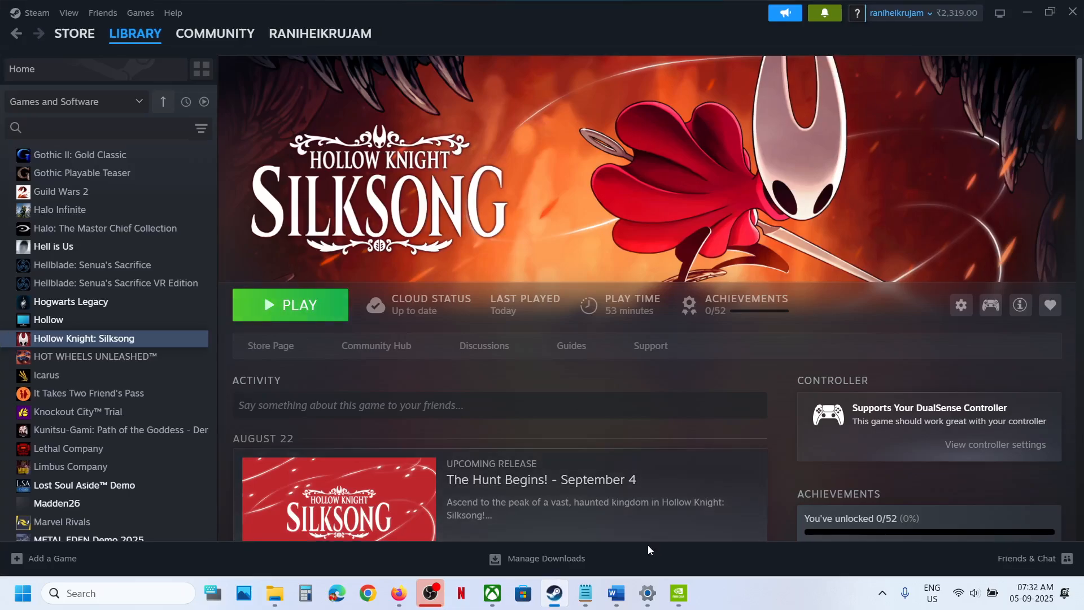
{"action": "mouse_move", "coordinate": [614, 592]}
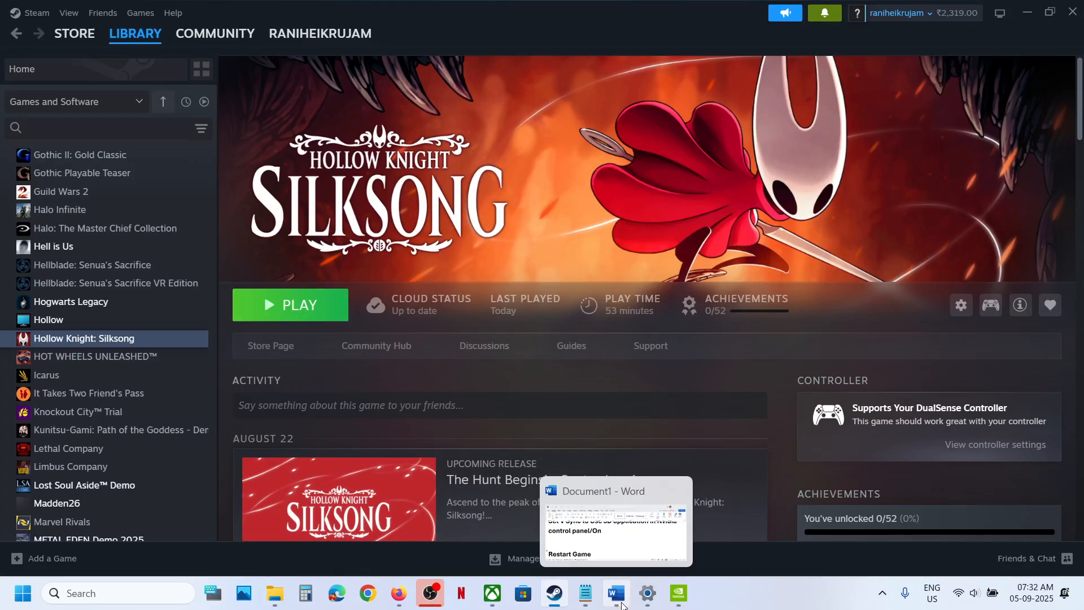
{"action": "mouse_move", "coordinate": [676, 592]}
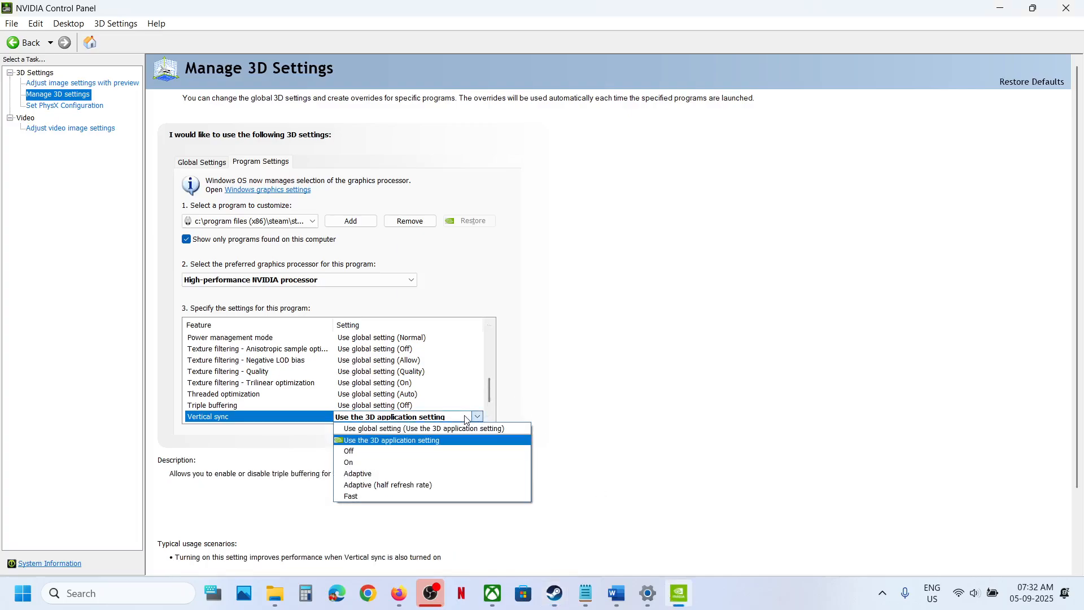
{"action": "left_click", "coordinate": [348, 462]}
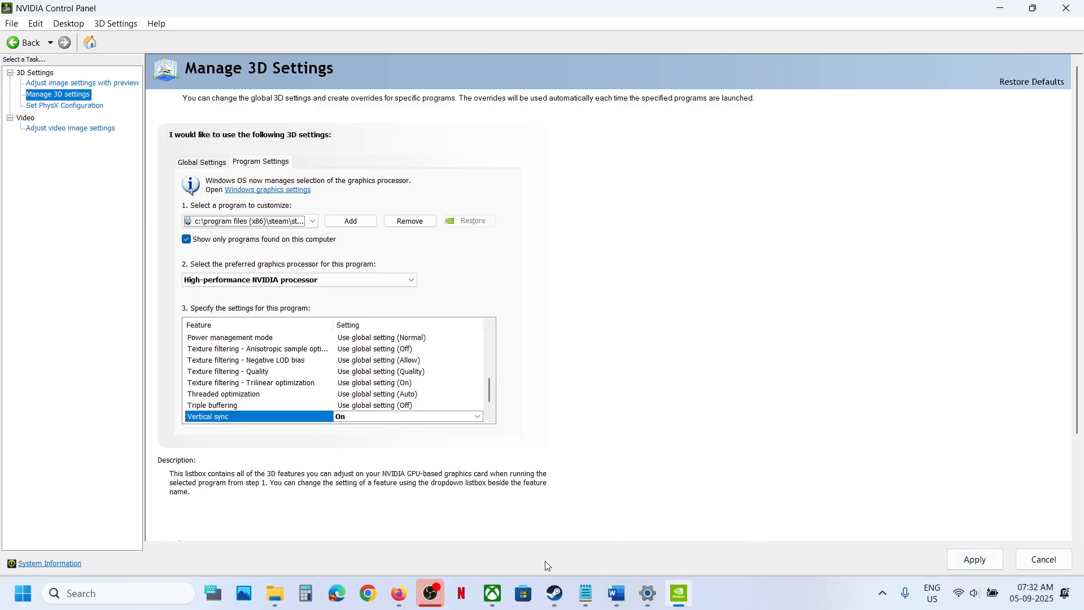
{"action": "left_click", "coordinate": [553, 592]}
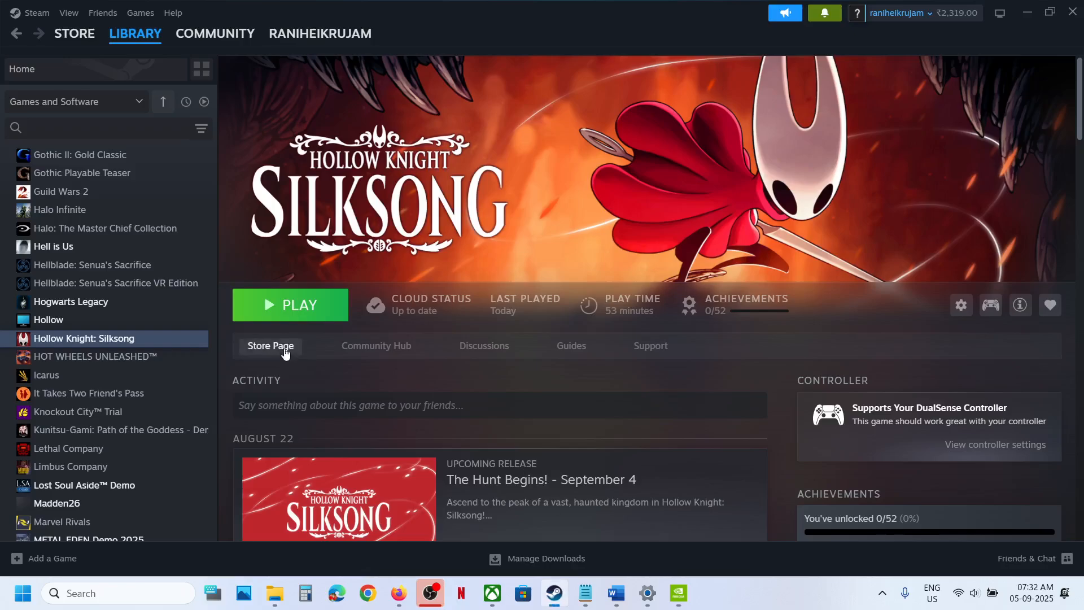
{"action": "mouse_move", "coordinate": [344, 493]}
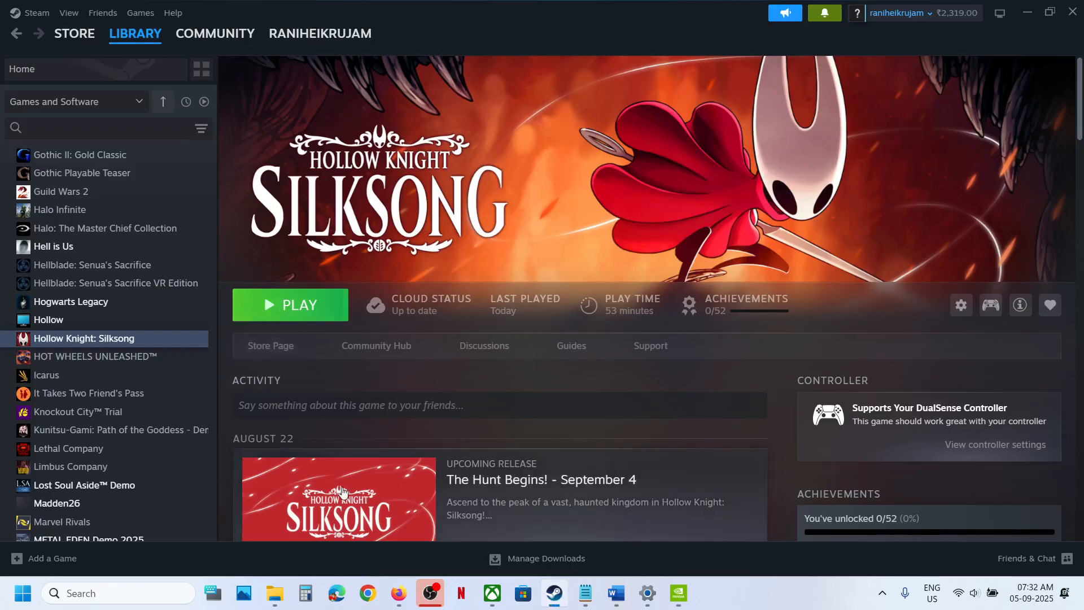
{"action": "left_click", "coordinate": [614, 592]}
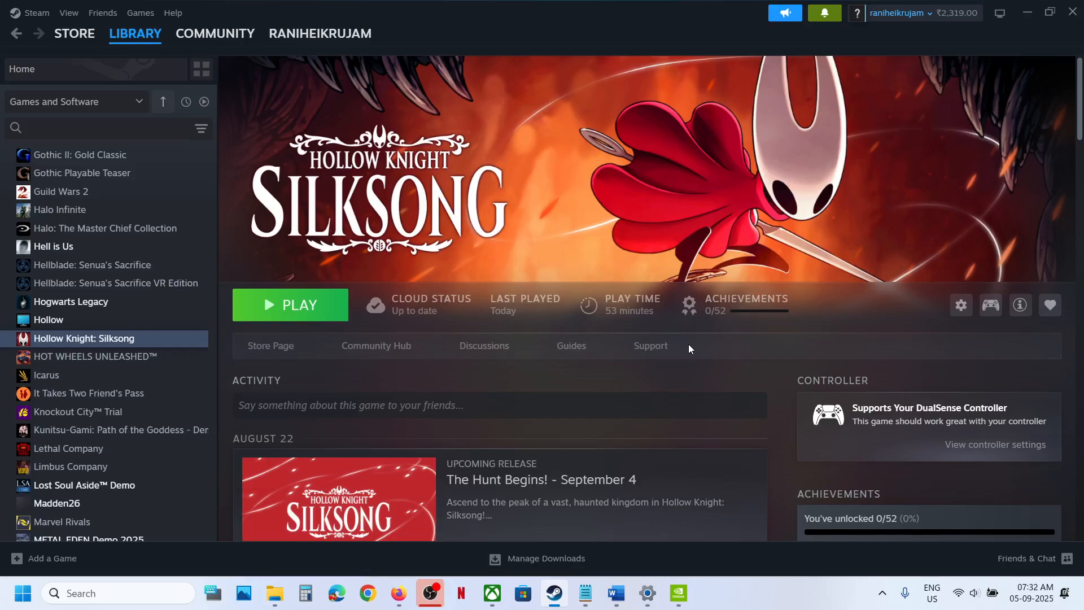
{"action": "mouse_move", "coordinate": [746, 603]}
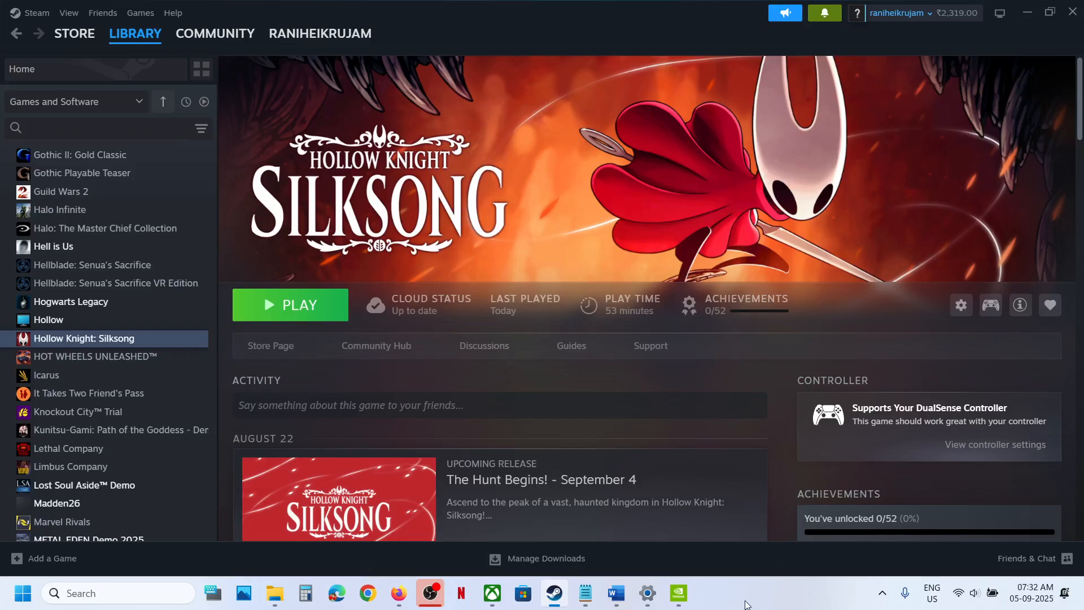